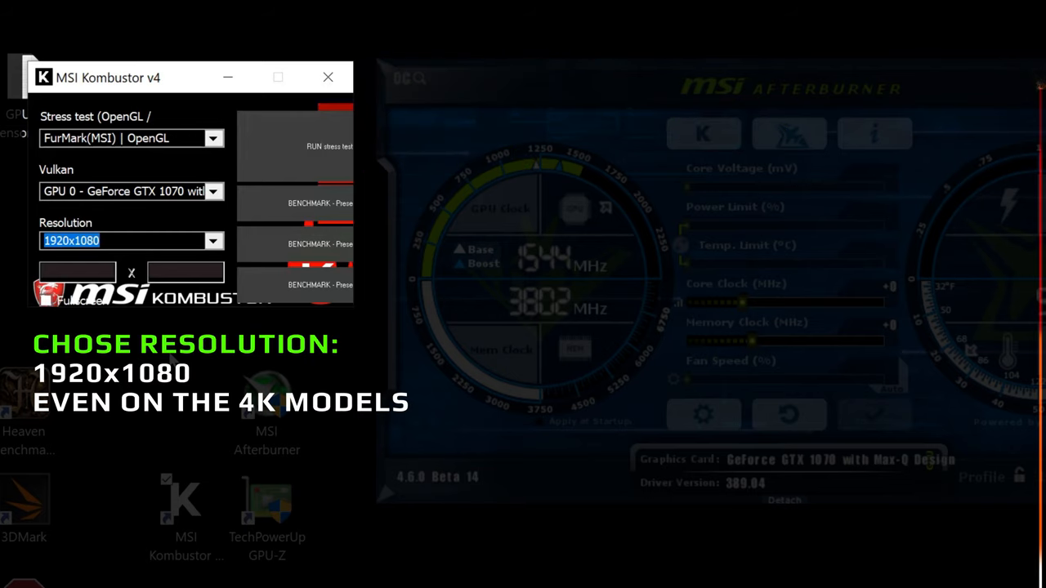
Step: Select 1920x1080 as the FurMark OpenGL stress-test resolution for the GTX 1070
click(131, 240)
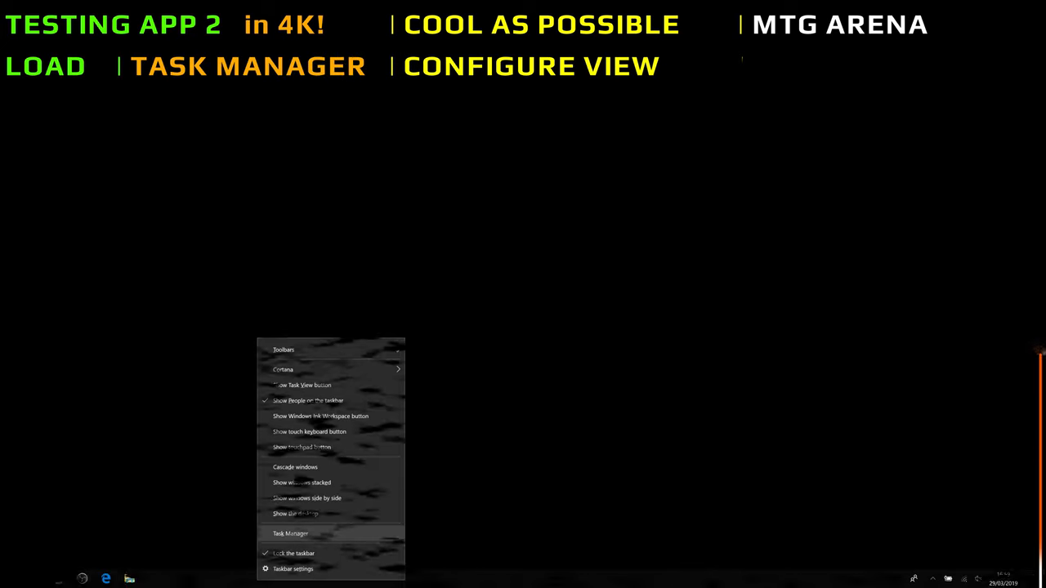
Step: Launch Task Manager from the taskbar menu to view the CPU cores
click(291, 533)
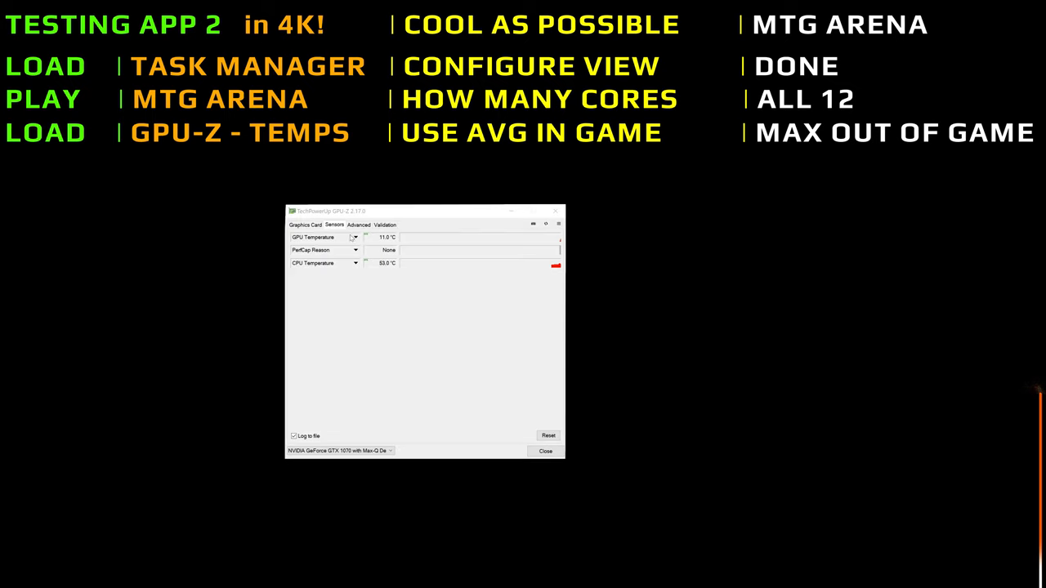
Step: Switch a GPU-Z temperature sensor to Show Average Reading instead of current value
click(354, 237)
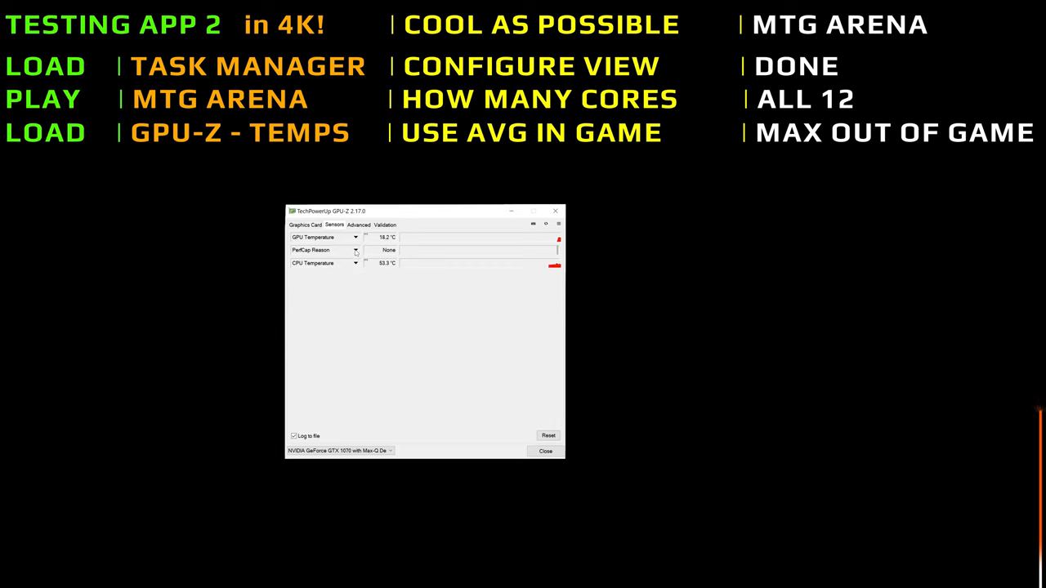
click(356, 251)
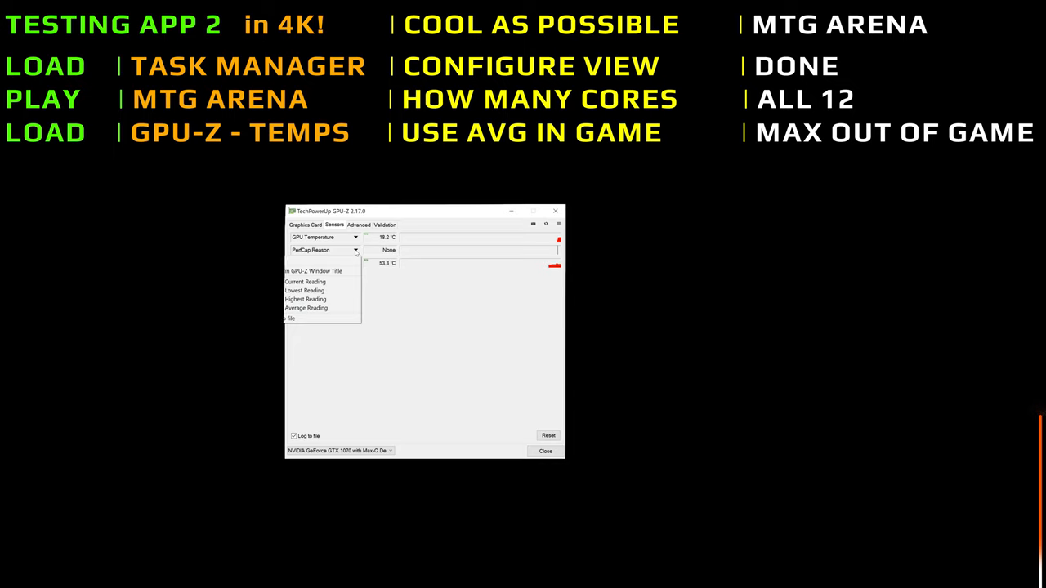
click(357, 261)
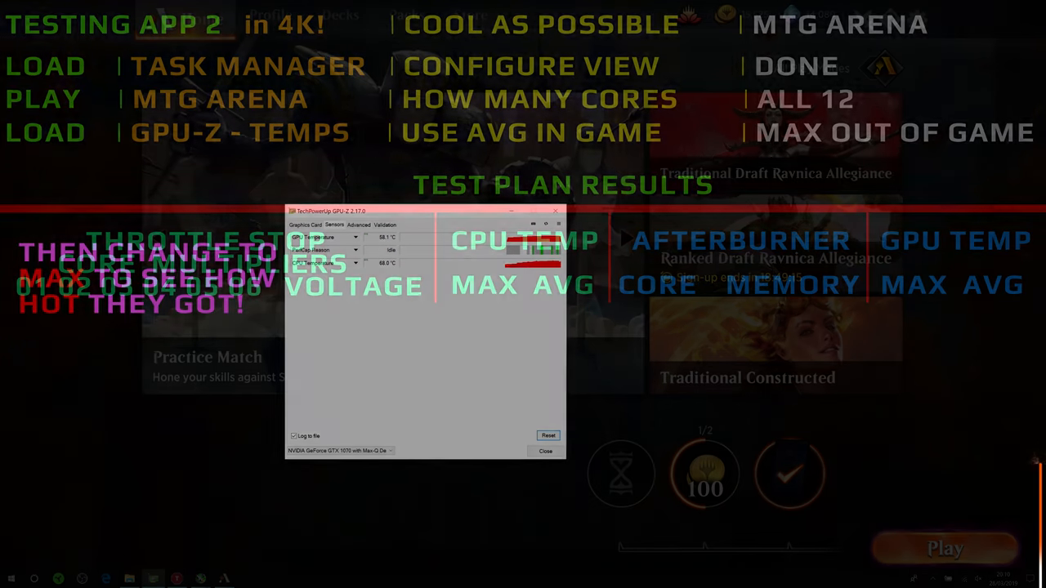
click(545, 451)
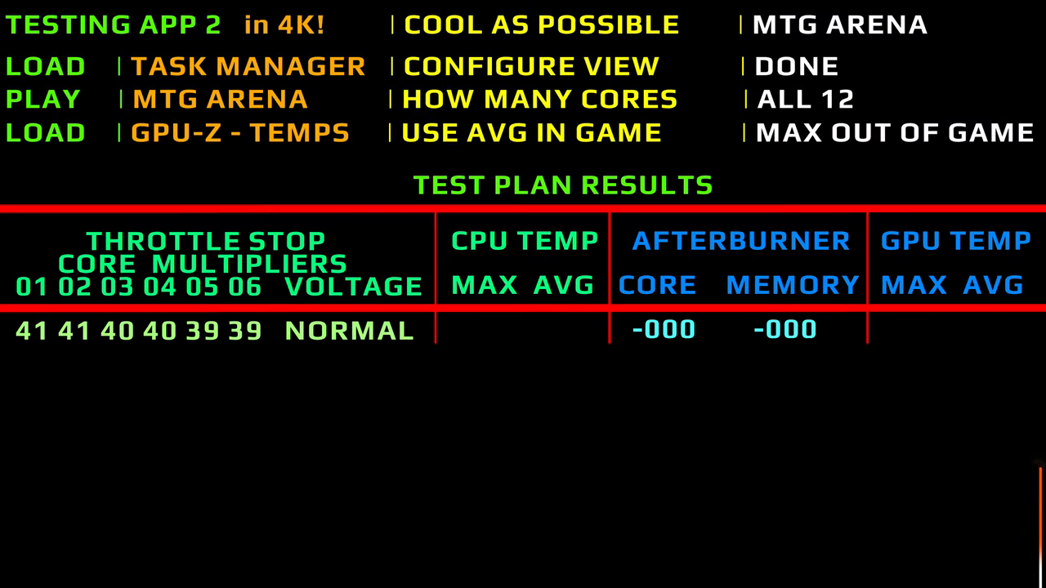